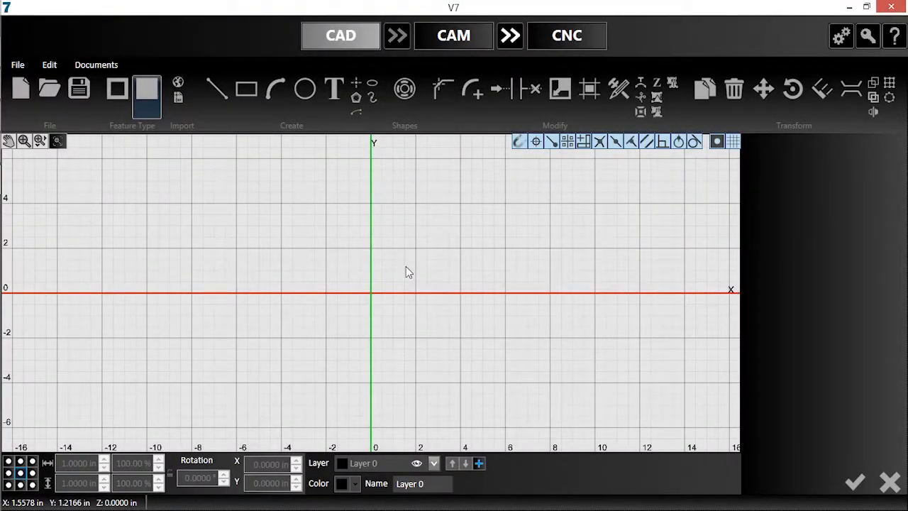
mouse_move(224, 208)
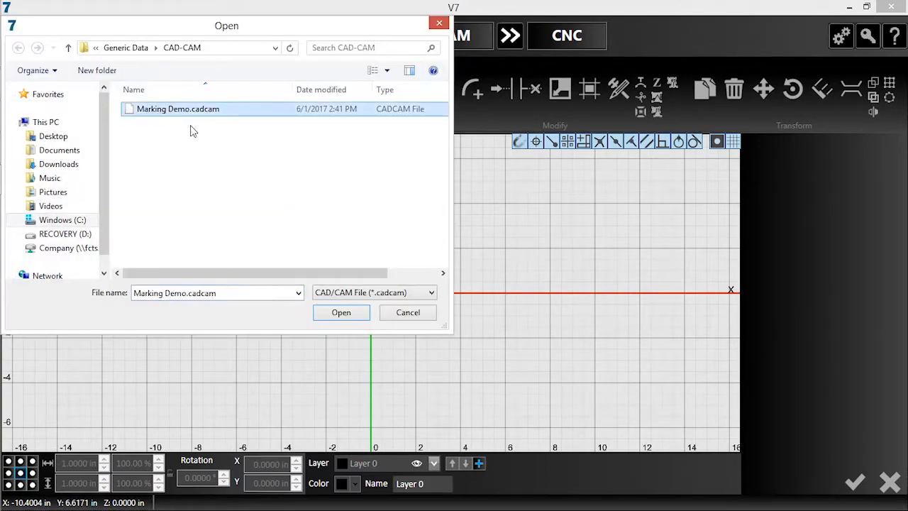
Step: Load the Marking Demo.cadcam drawing with the VERSION 7 circle and square
click(341, 312)
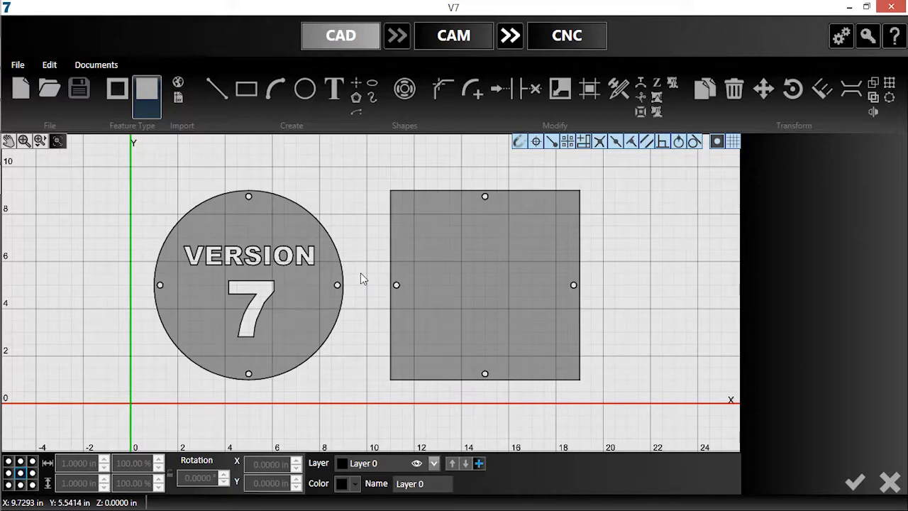
Step: Draw a Mark Element circle centred inside the square part
click(304, 88)
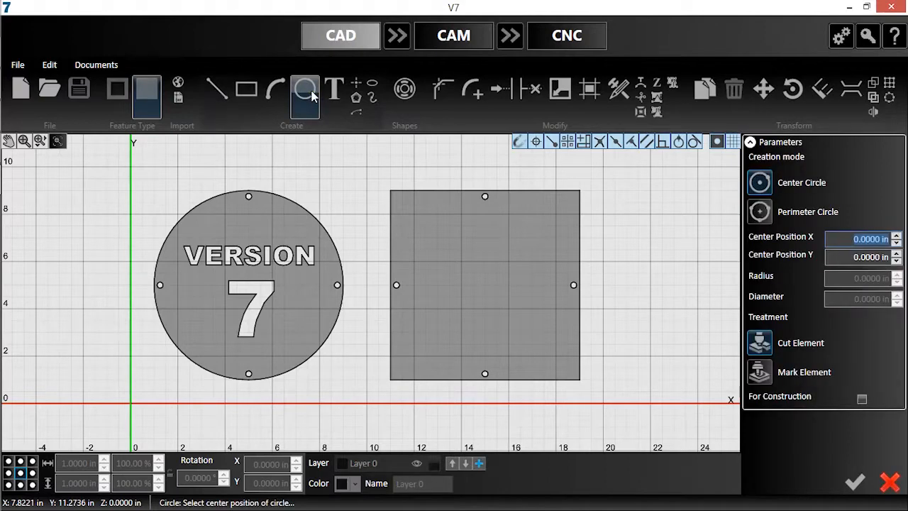
click(303, 88)
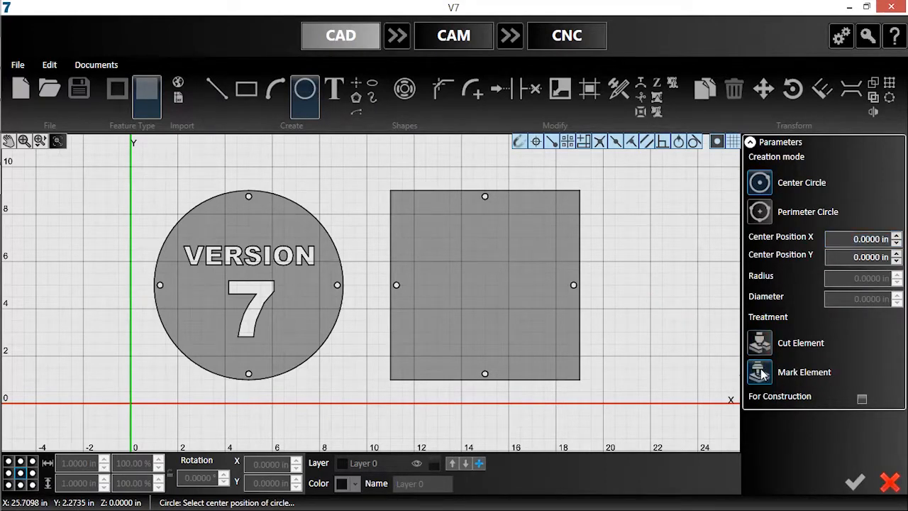
click(485, 287)
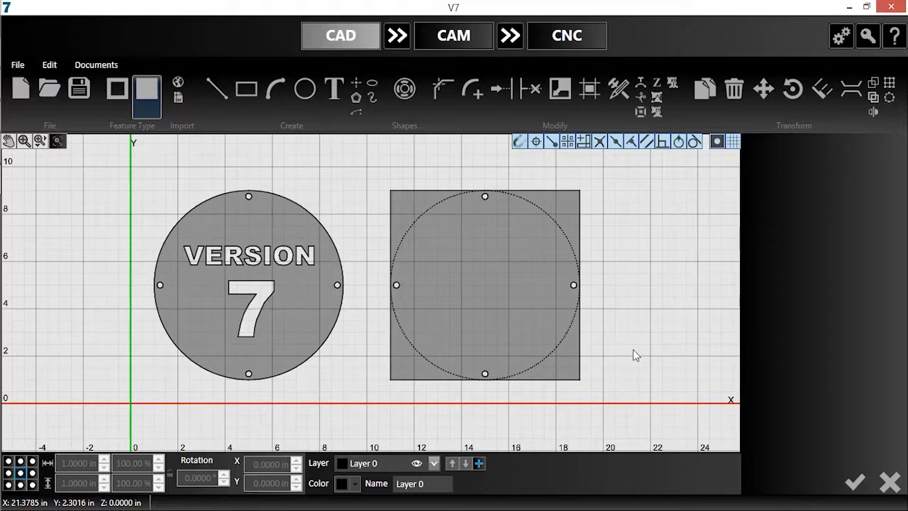
mouse_move(467, 287)
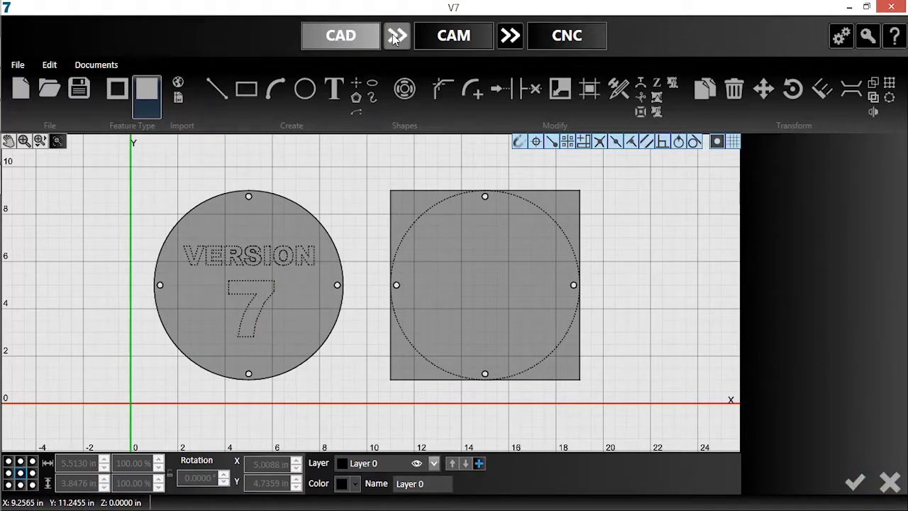
Step: Generate CAM toolpaths for the parts and bring up the Sequence parameters
click(454, 35)
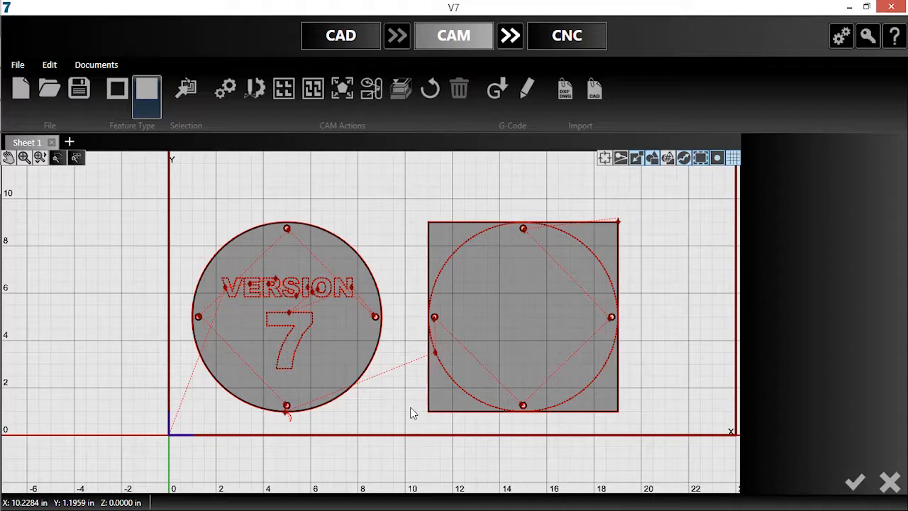
click(372, 88)
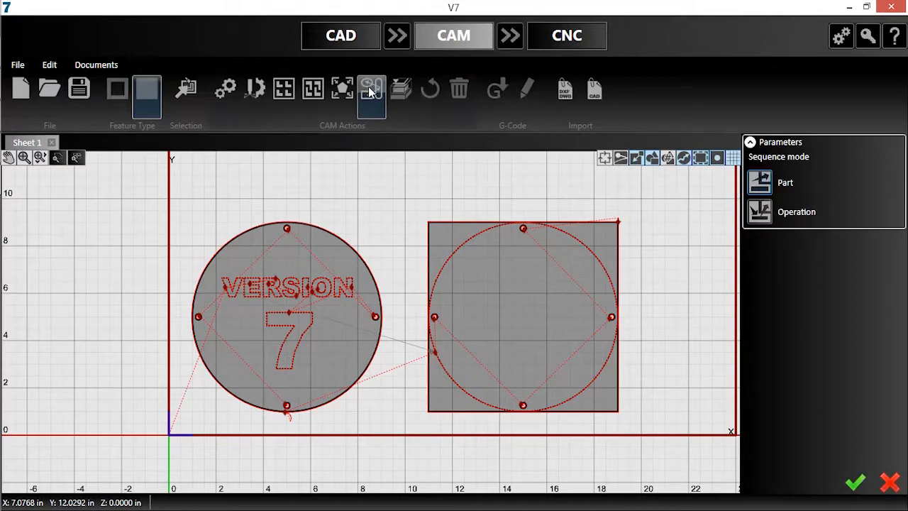
Step: Switch sequence mode to Operation, choosing No to discard the modified sequence
click(371, 88)
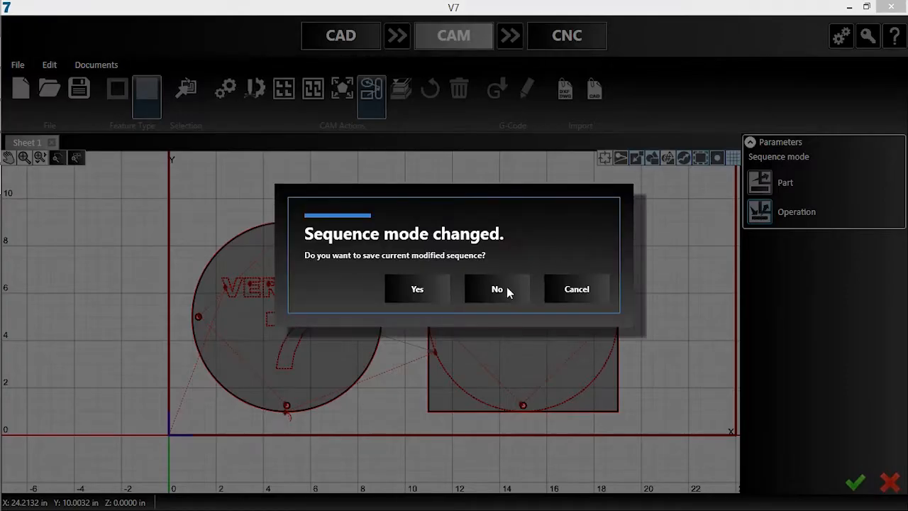
click(496, 289)
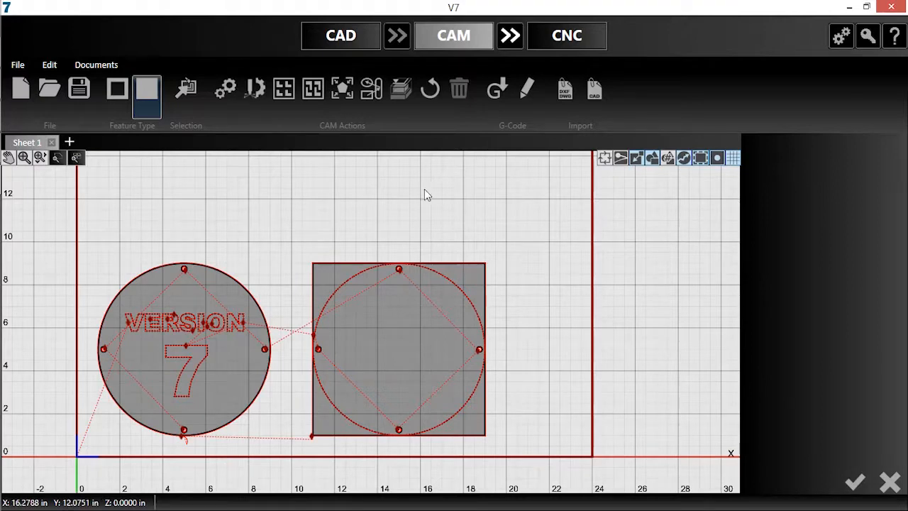
Step: Play the 3D toolpath simulation, then accept to load the G-code in CNC
click(400, 88)
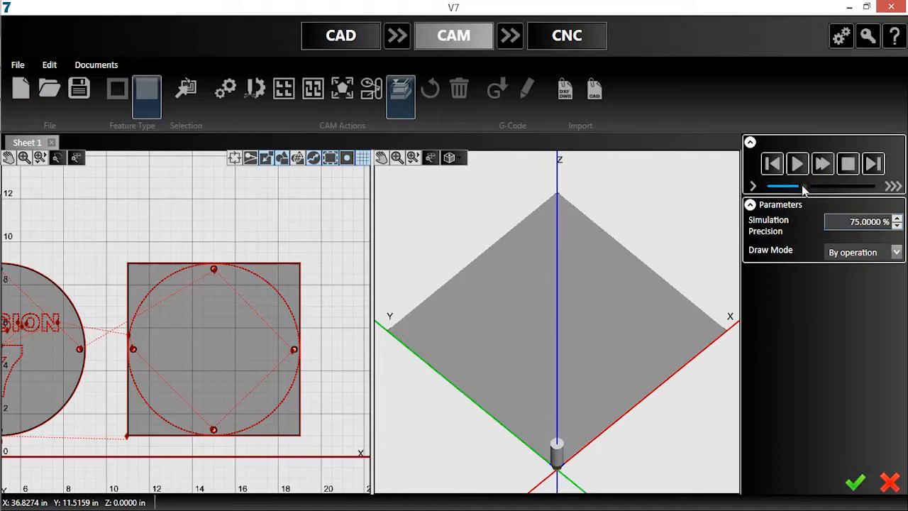
click(797, 165)
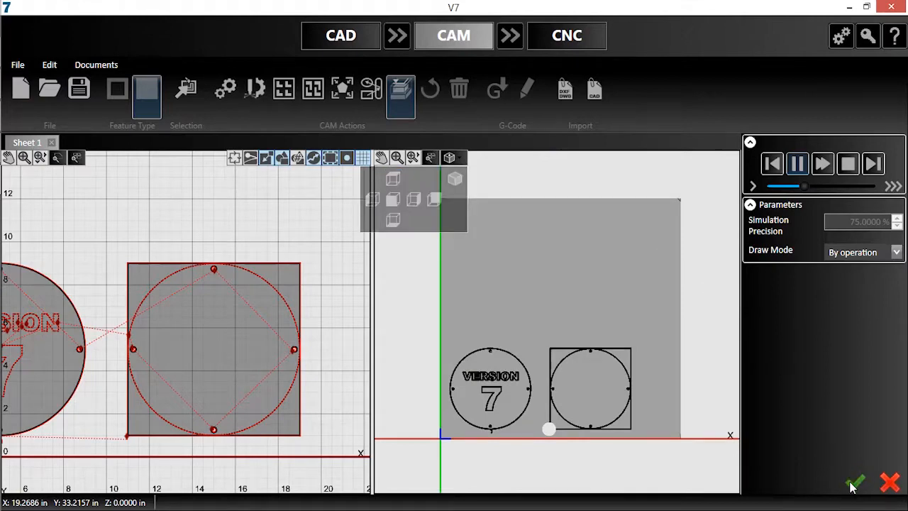
click(567, 35)
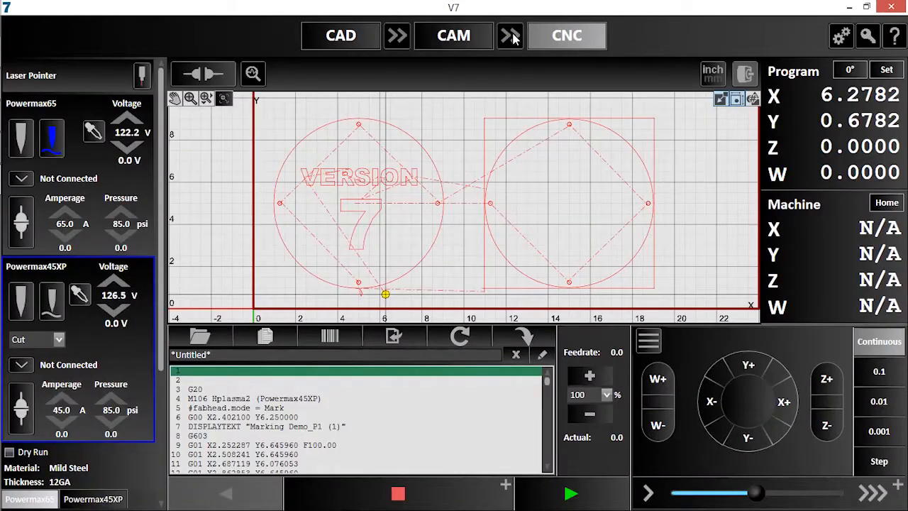